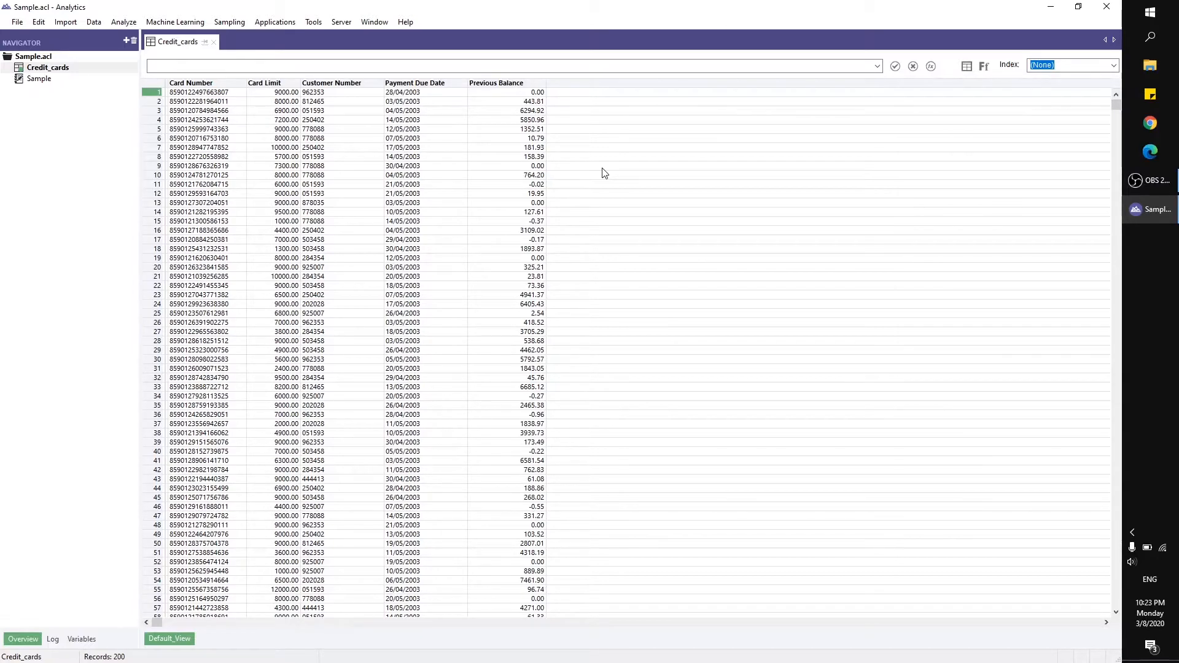
mouse_move(679, 153)
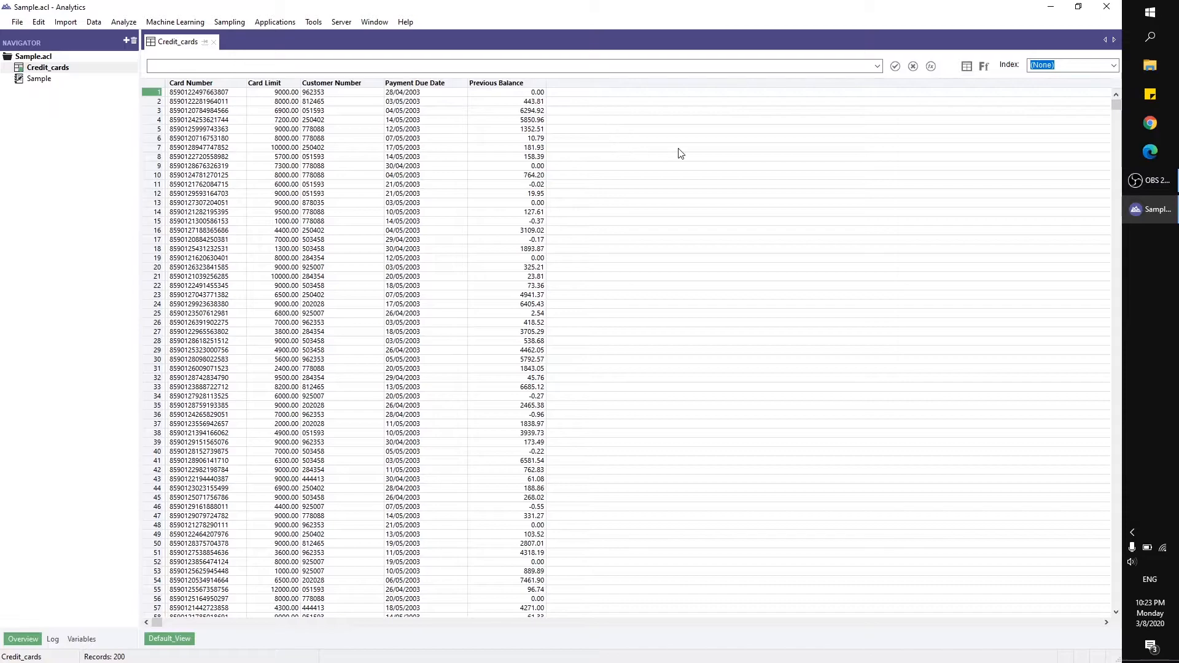
mouse_move(931, 67)
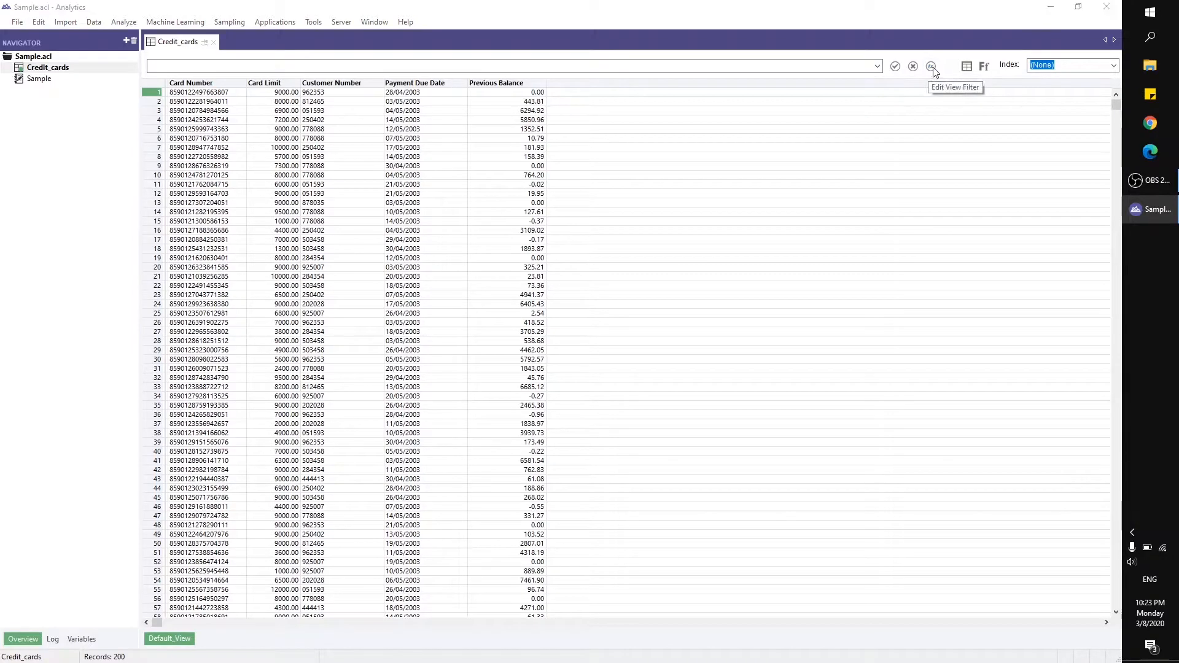
Try the weekday-name function in a view filter expression, then close it without applying.
left_click(931, 66)
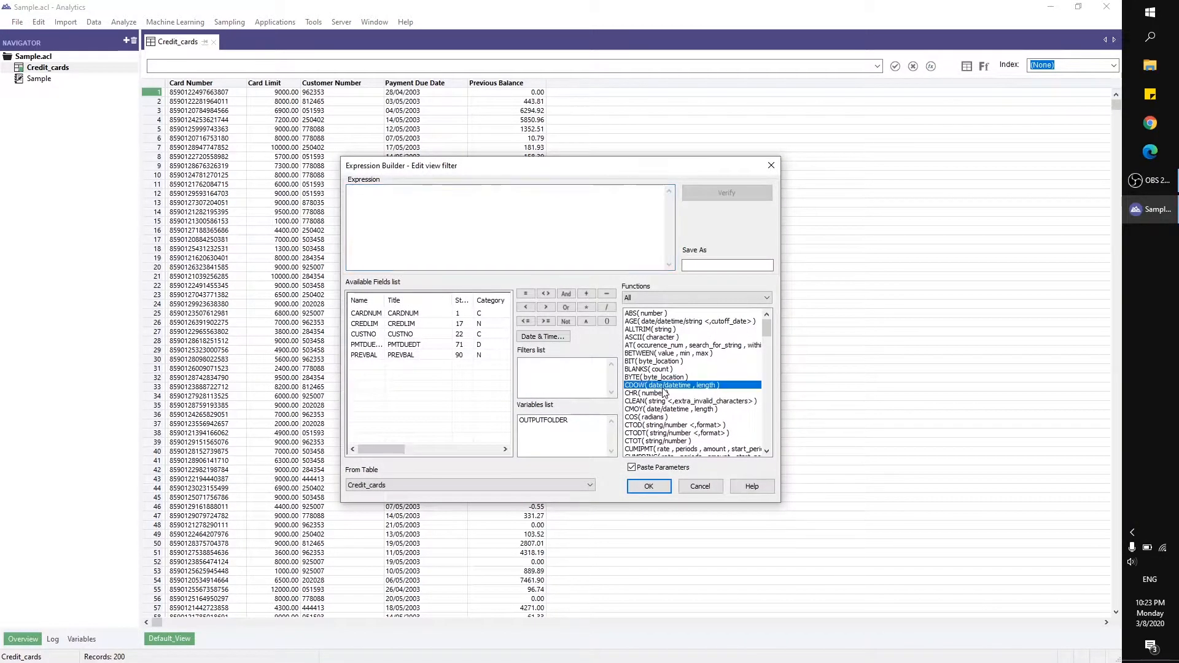
double_click(666, 385)
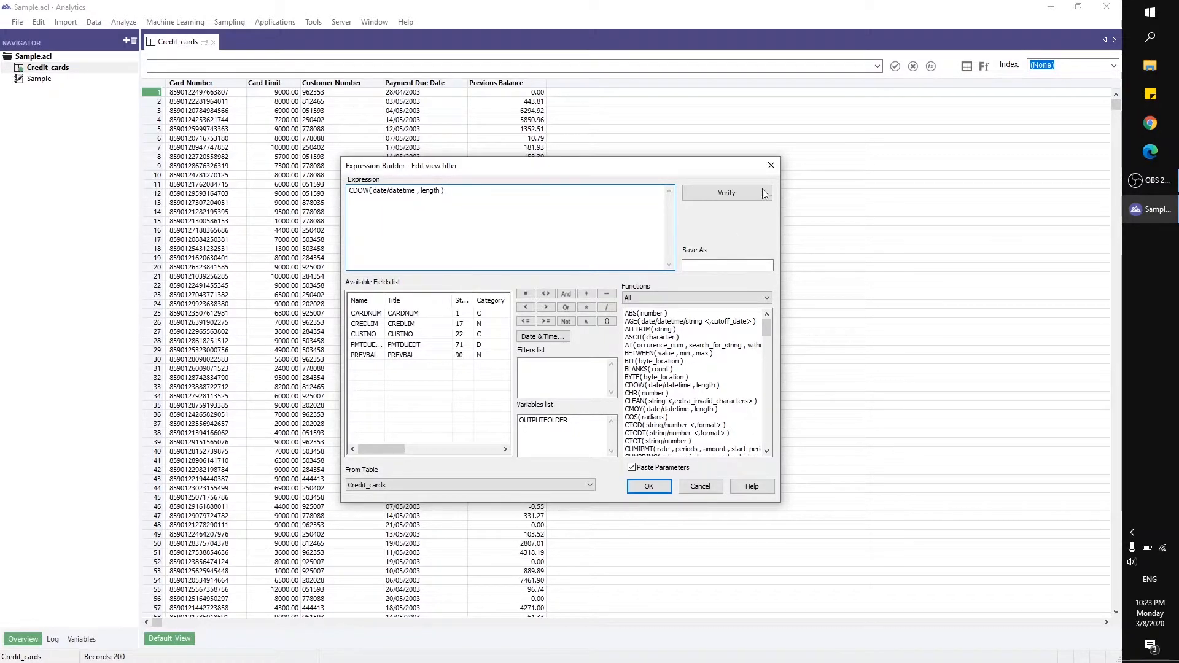
left_click(697, 486)
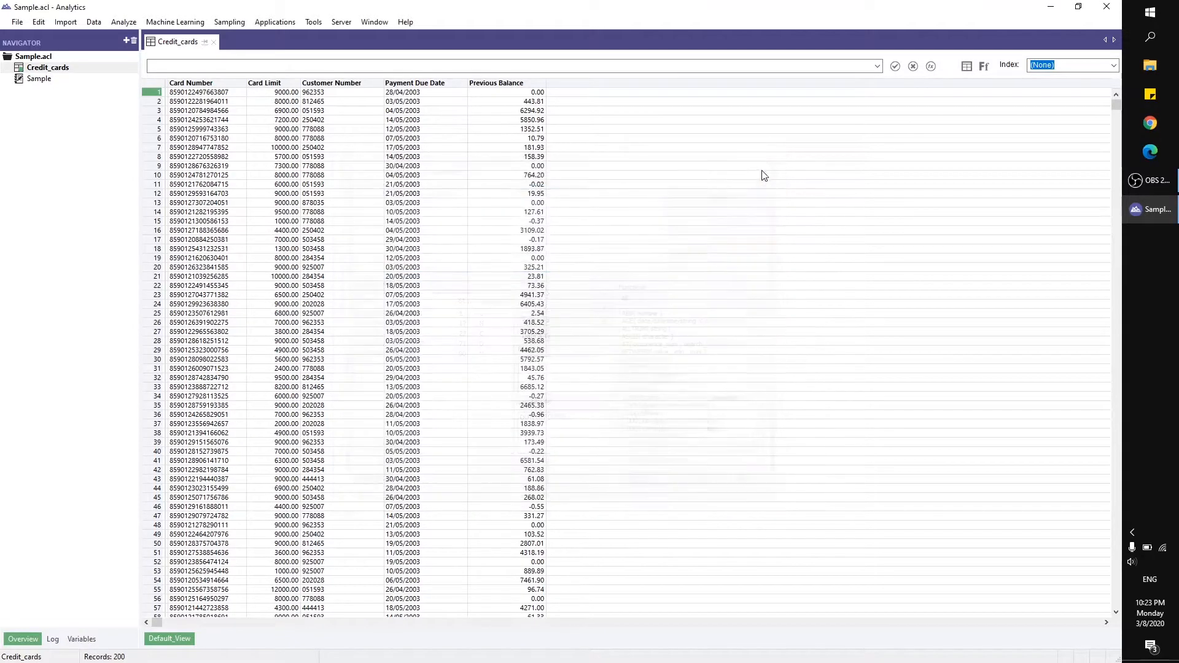
mouse_move(515, 167)
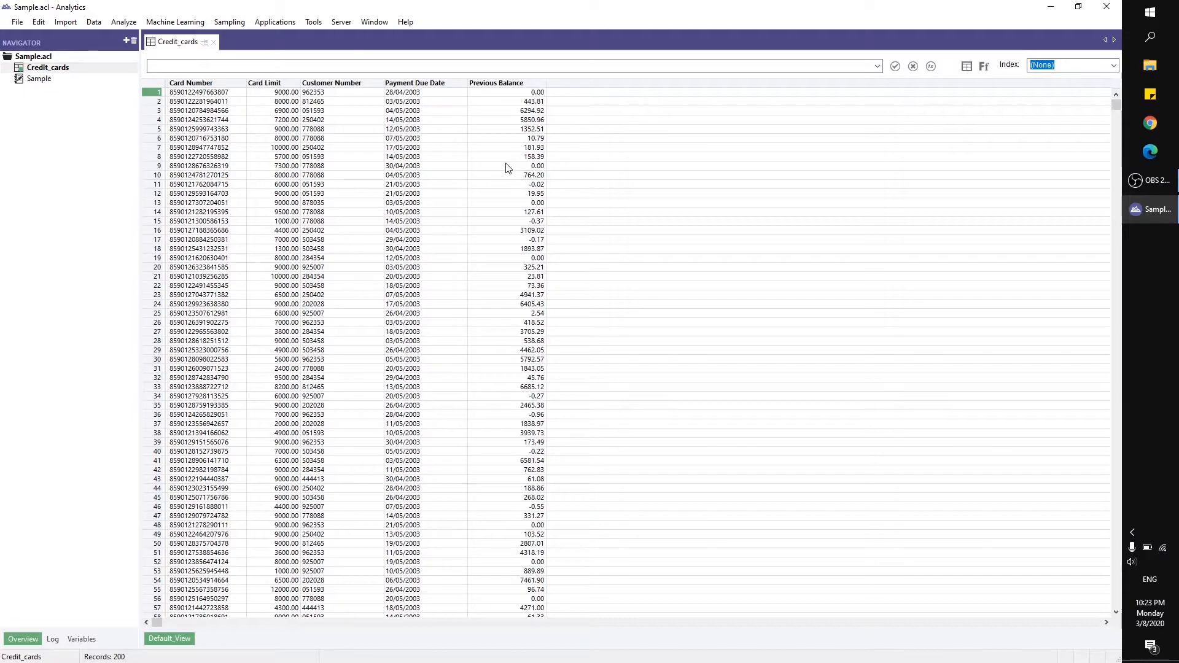
mouse_move(418, 103)
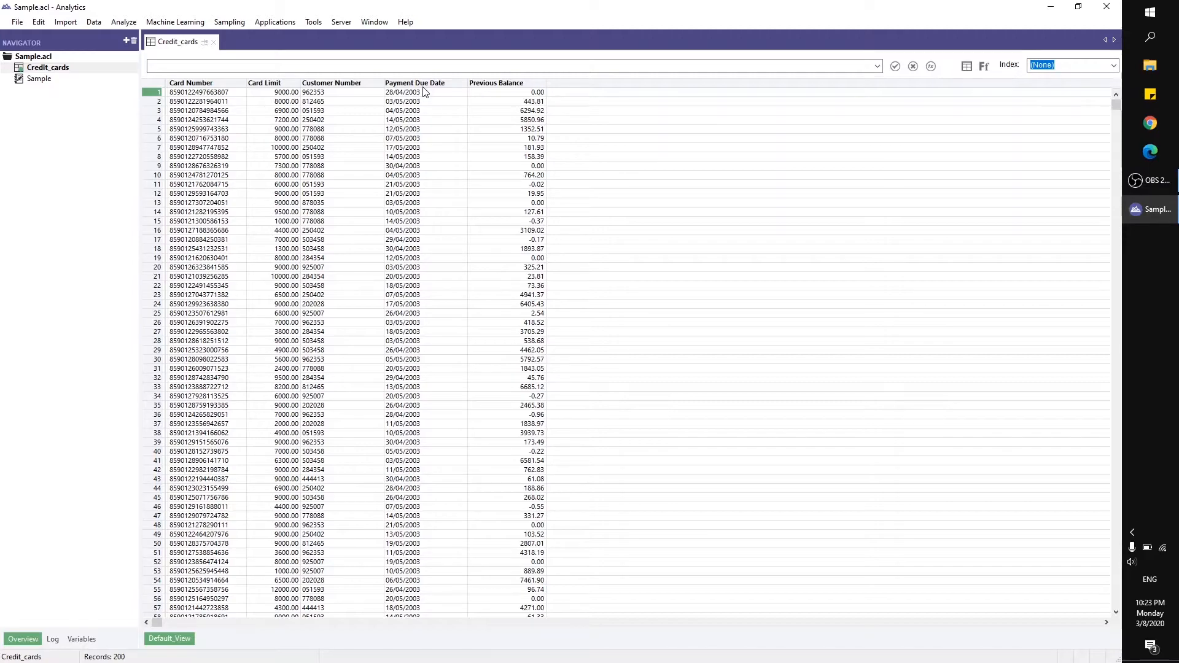
Define a computed column c_Day from Payment Due Date as CDOW(PMTDUEDT, 9).
right_click(415, 82)
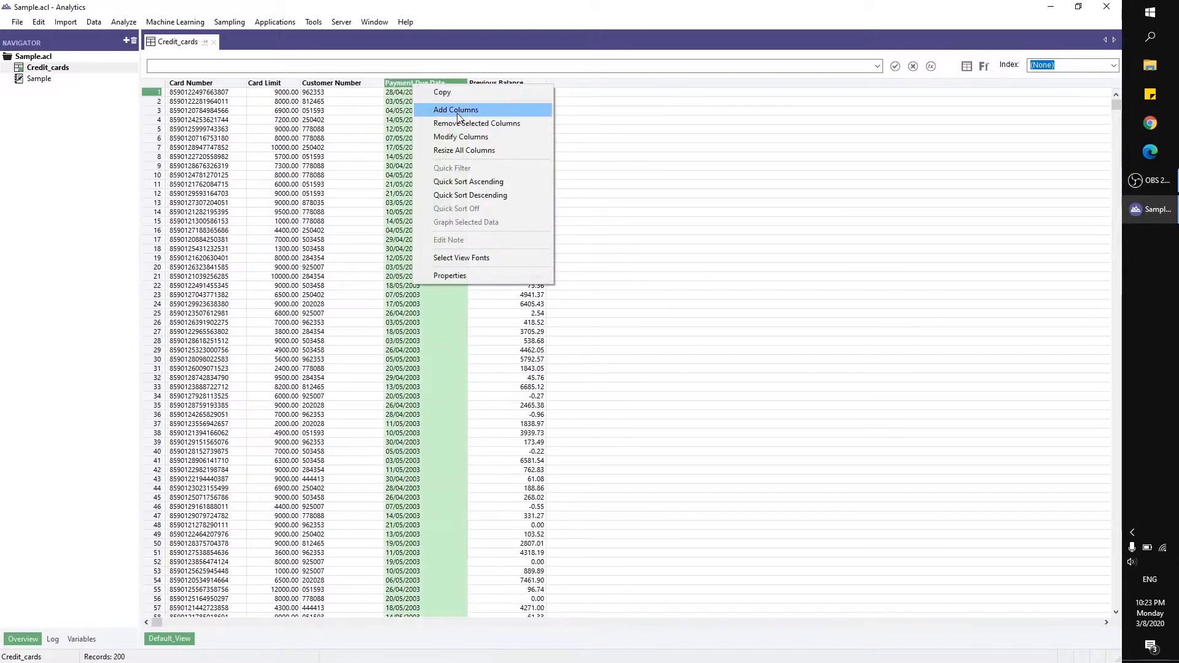
left_click(456, 110)
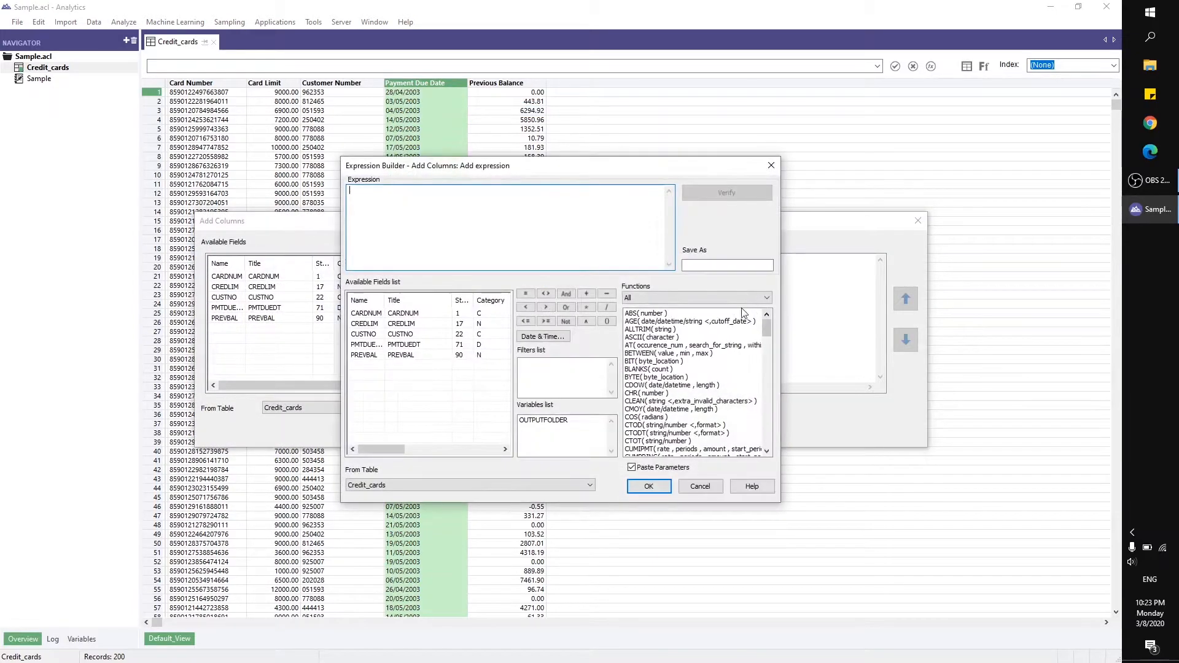
type("c")
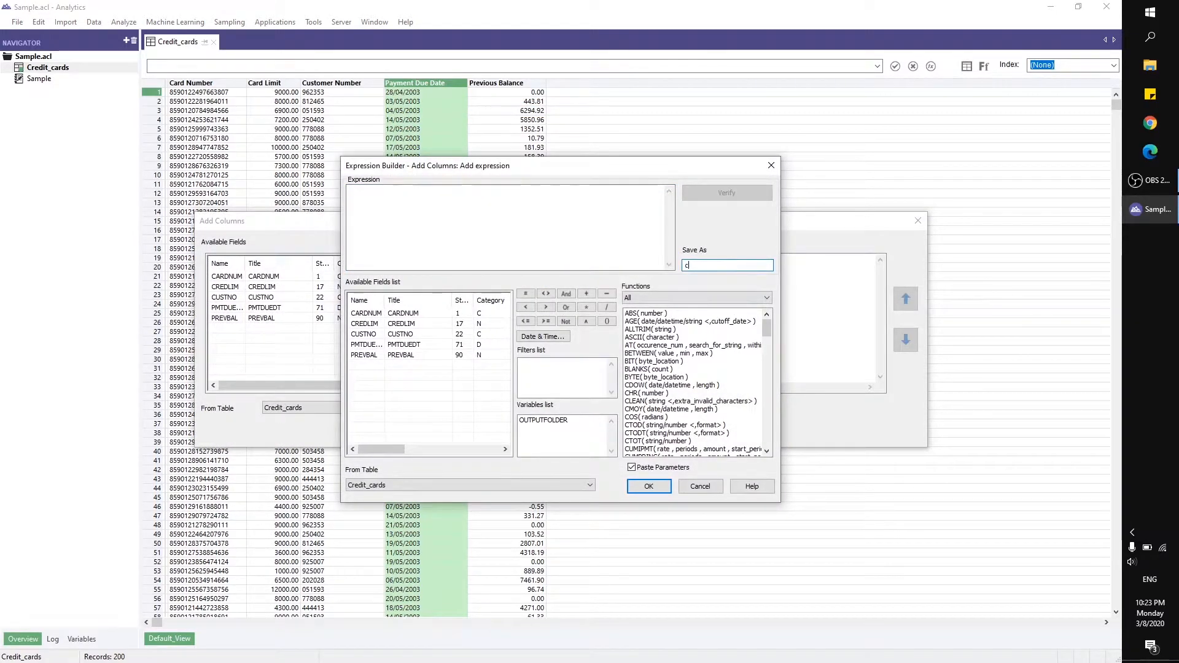
type("_Day")
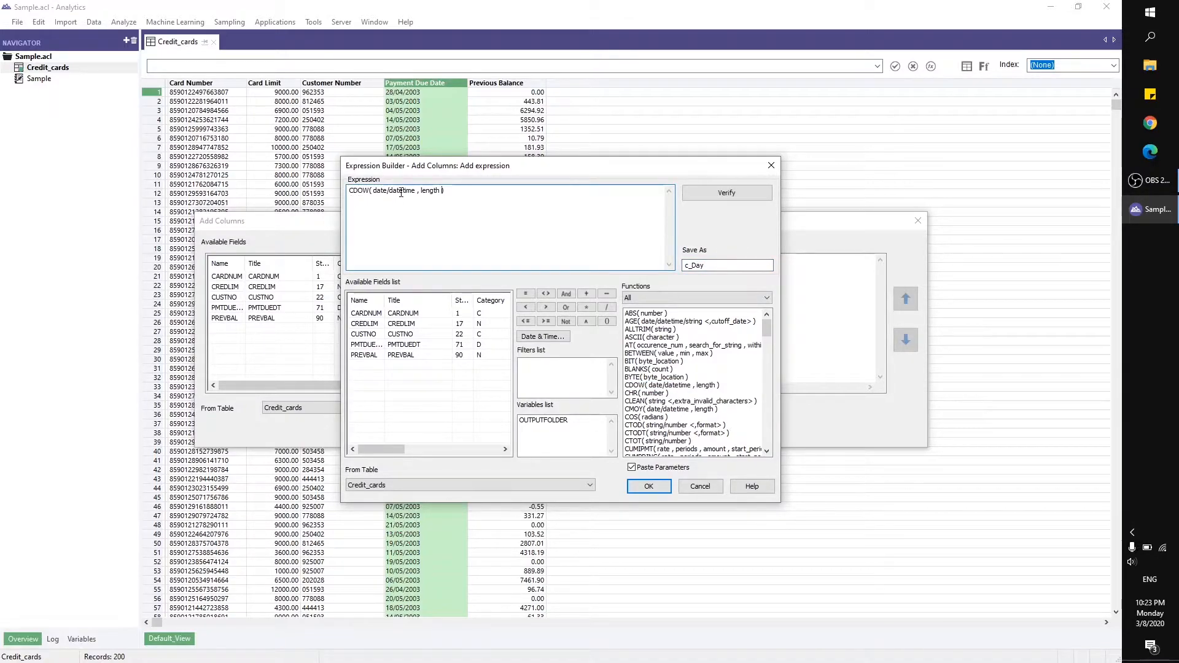
double_click(393, 191)
type("PMTDUEDT")
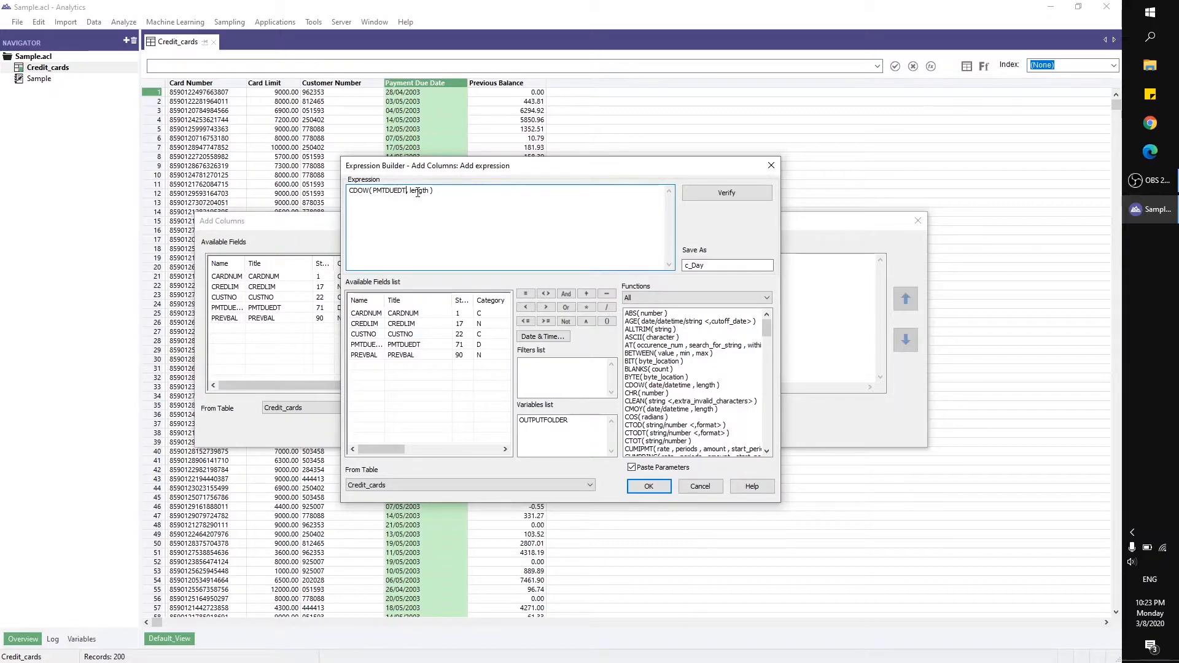
double_click(419, 190)
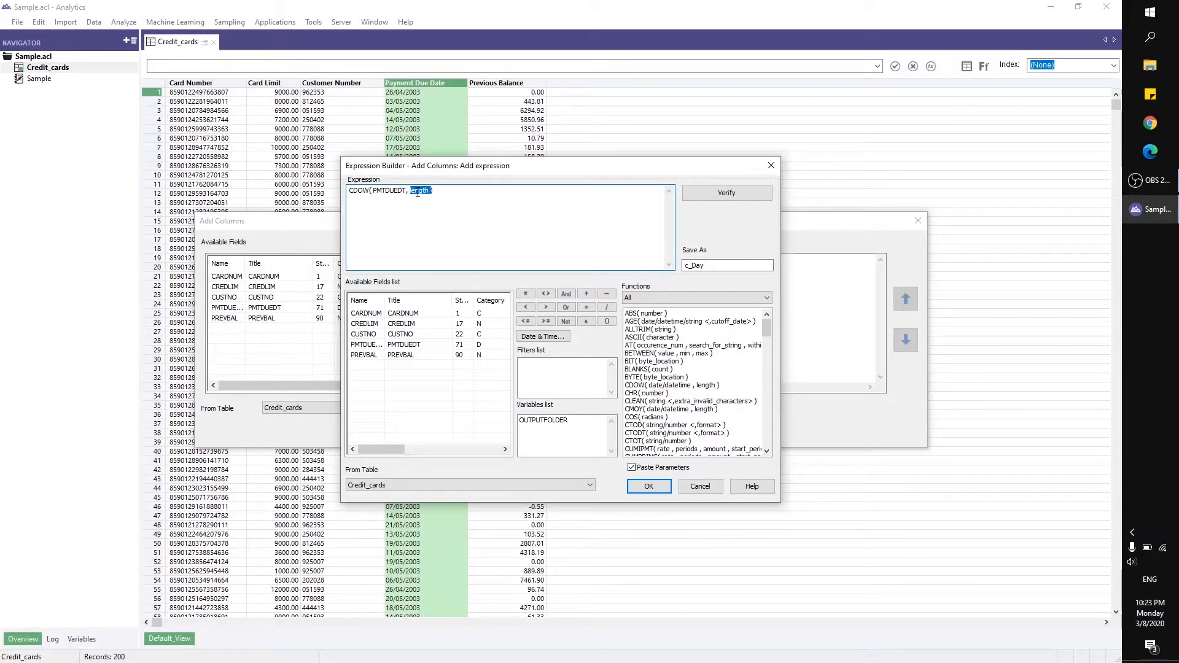
type("9")
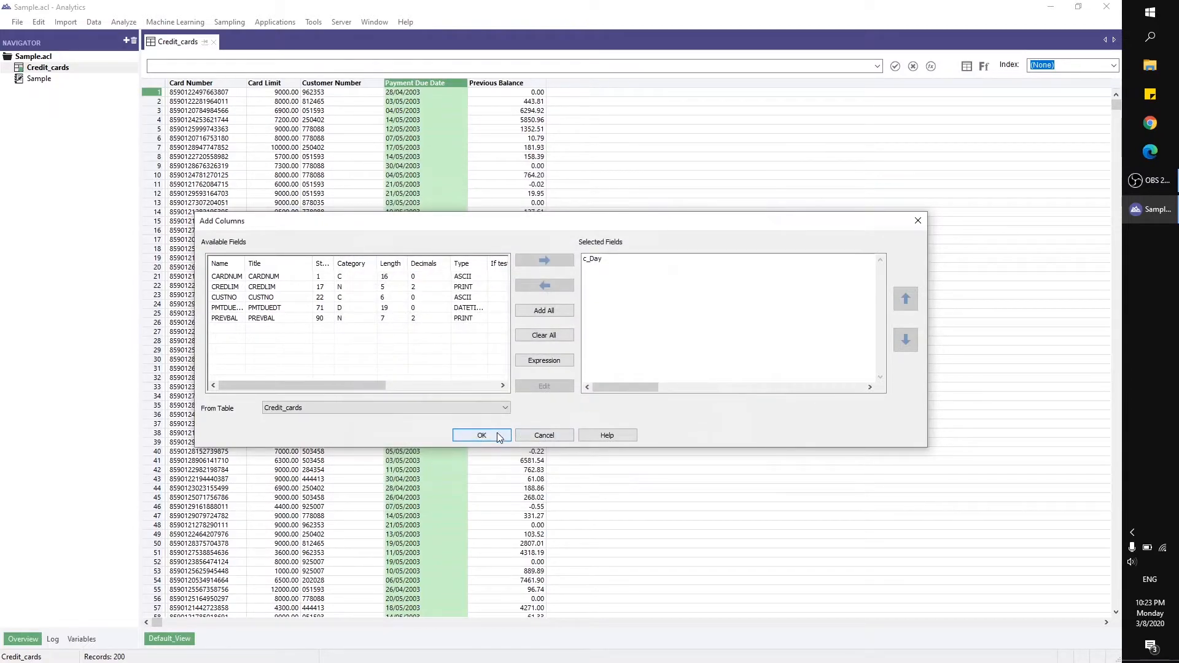
Confirm Add Columns so c_Day shows weekday names beside Payment Due Date.
left_click(482, 435)
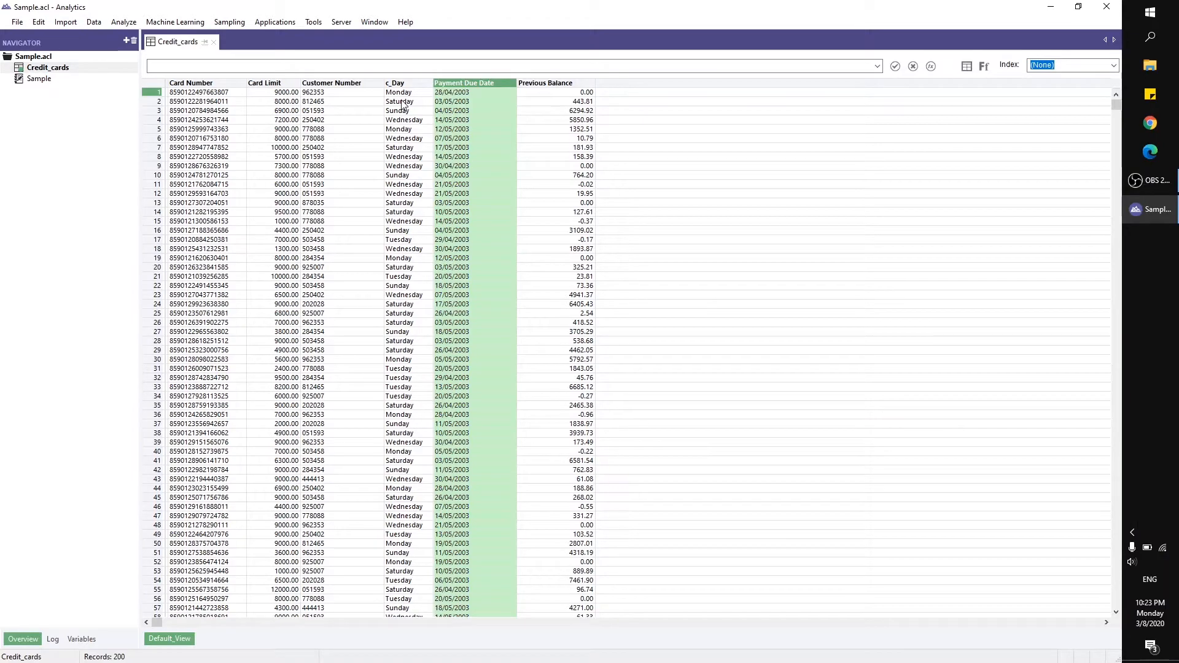
mouse_move(425, 121)
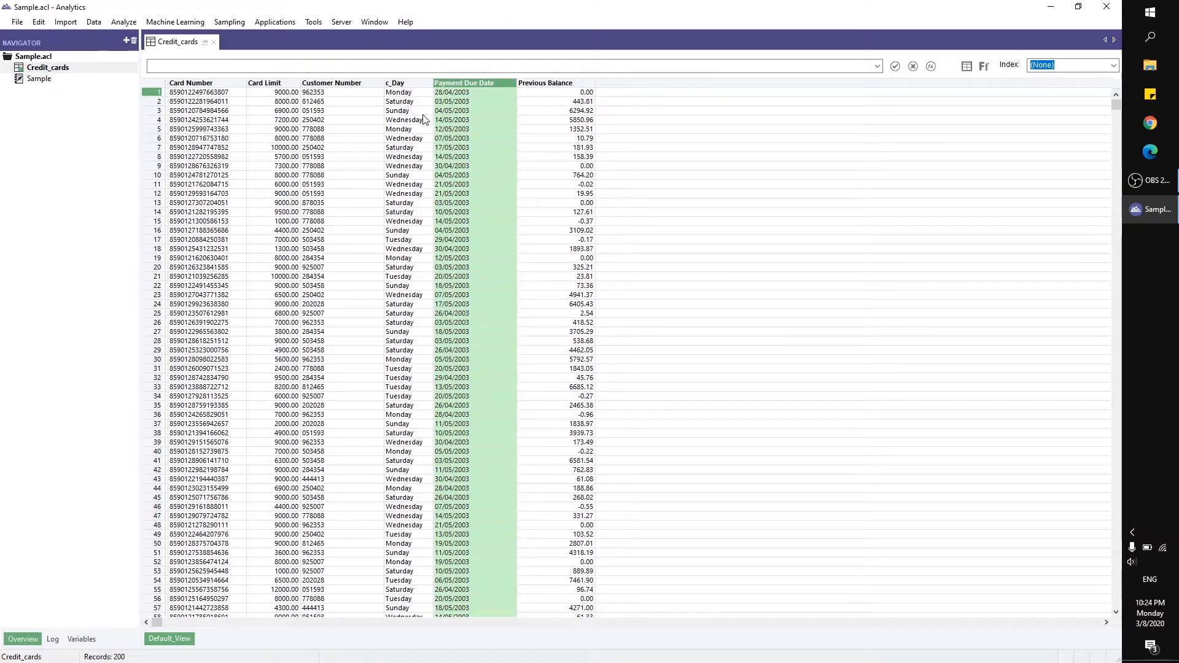
mouse_move(403, 109)
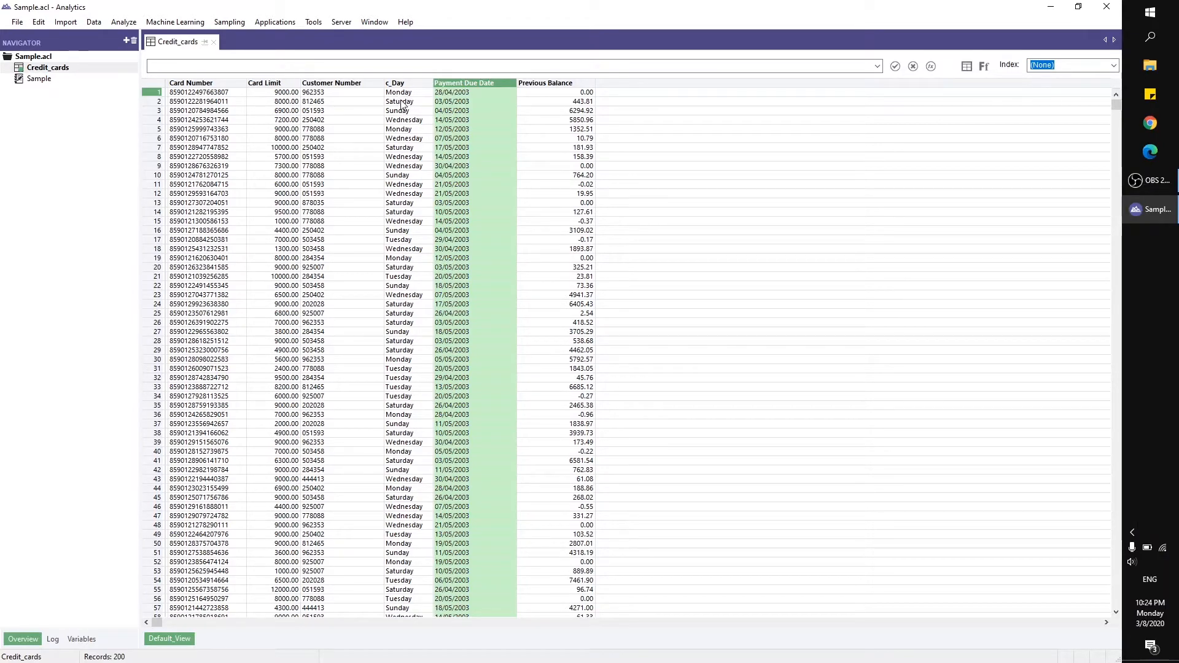
mouse_move(448, 114)
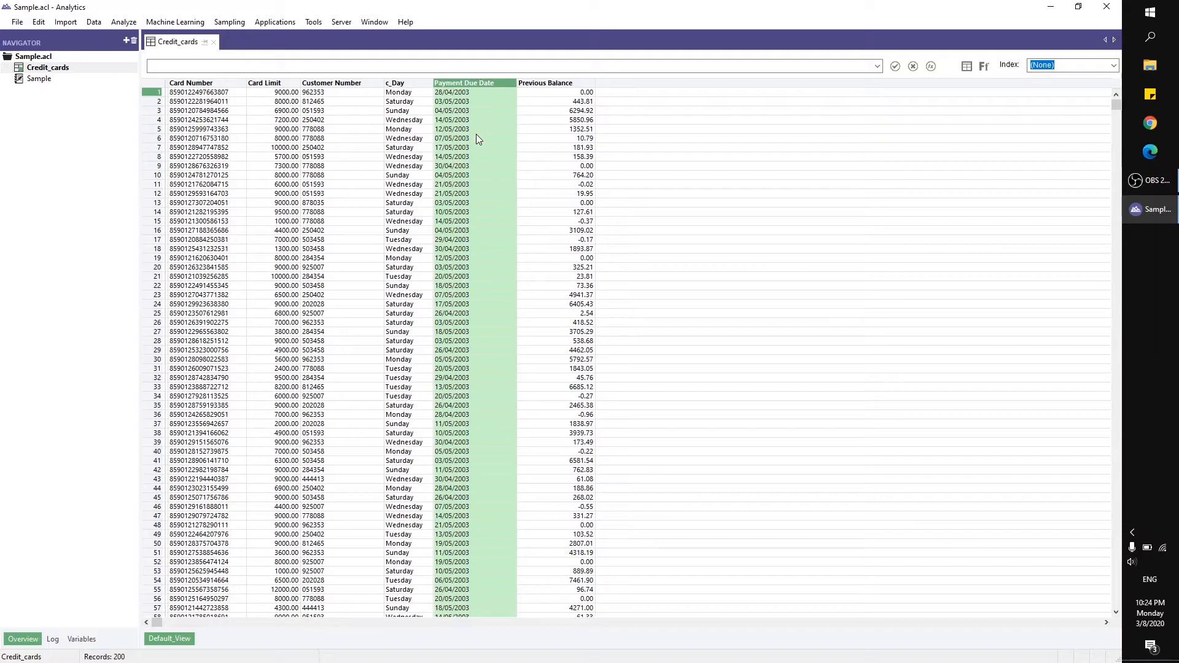
mouse_move(479, 140)
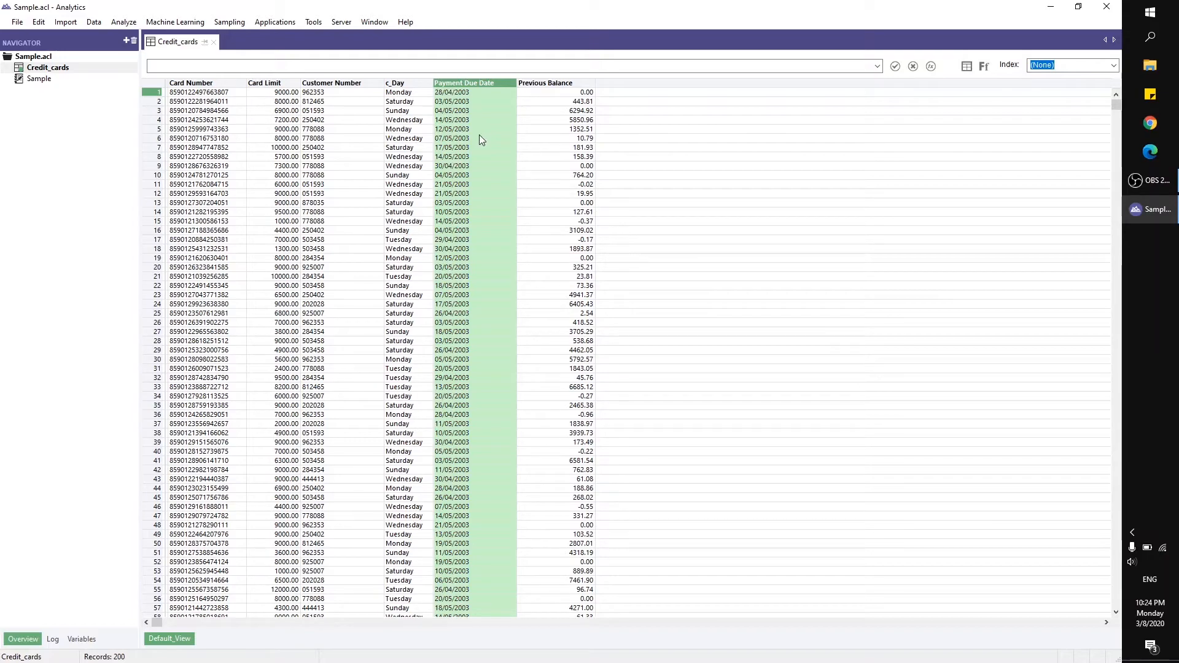